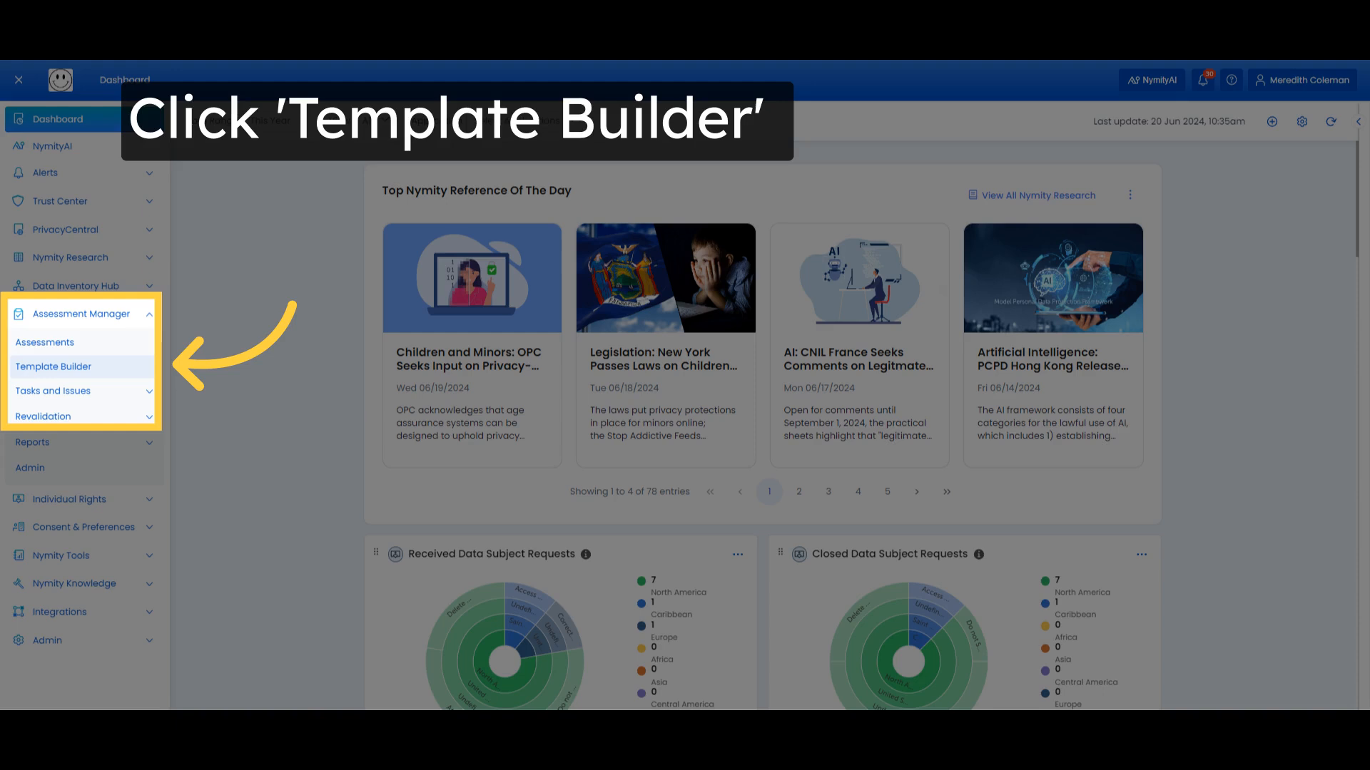
# Step: Show the Template Builder's list of all assessment templates from the Assessment Manager sidebar
pyautogui.click(52, 367)
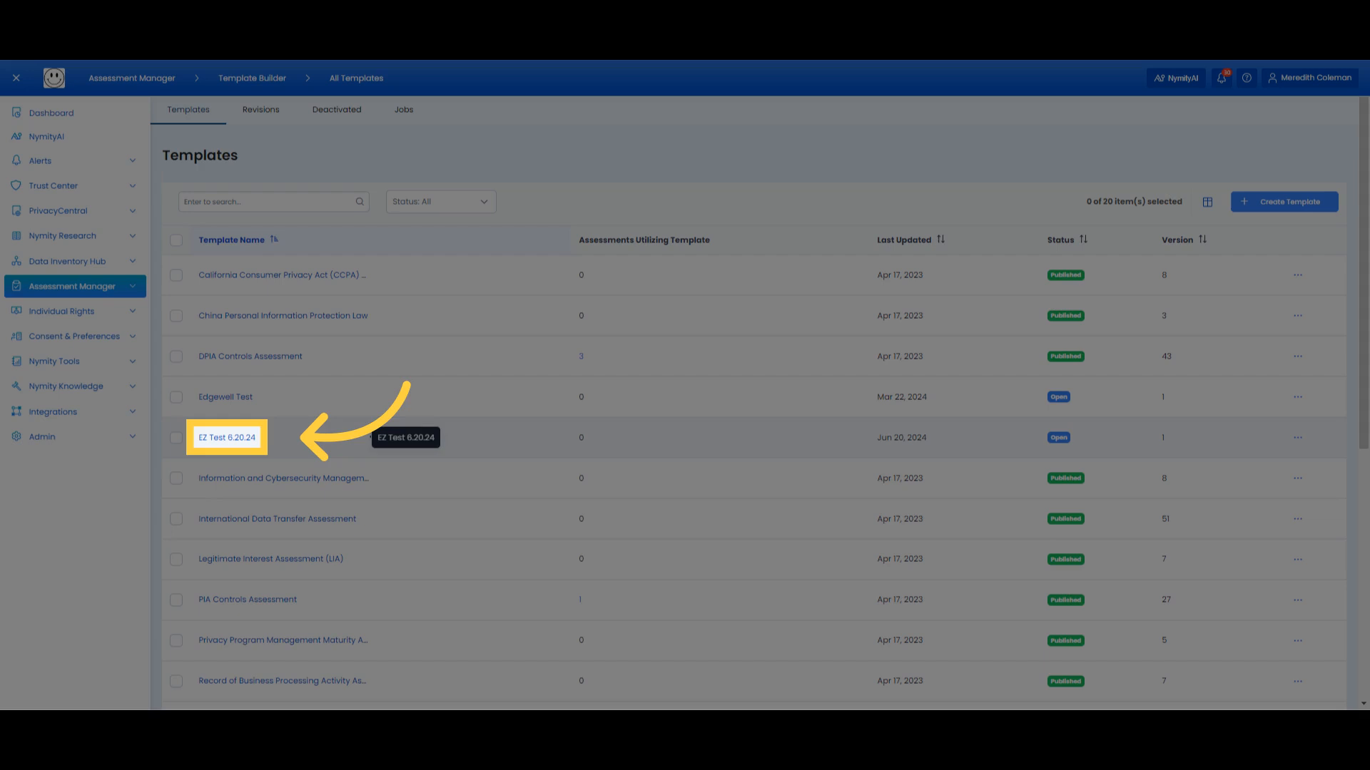
# Step: In the EZ Test 6.20.24 template, reach Question 27's action menu under V. Access and Individual Rights
pyautogui.click(227, 436)
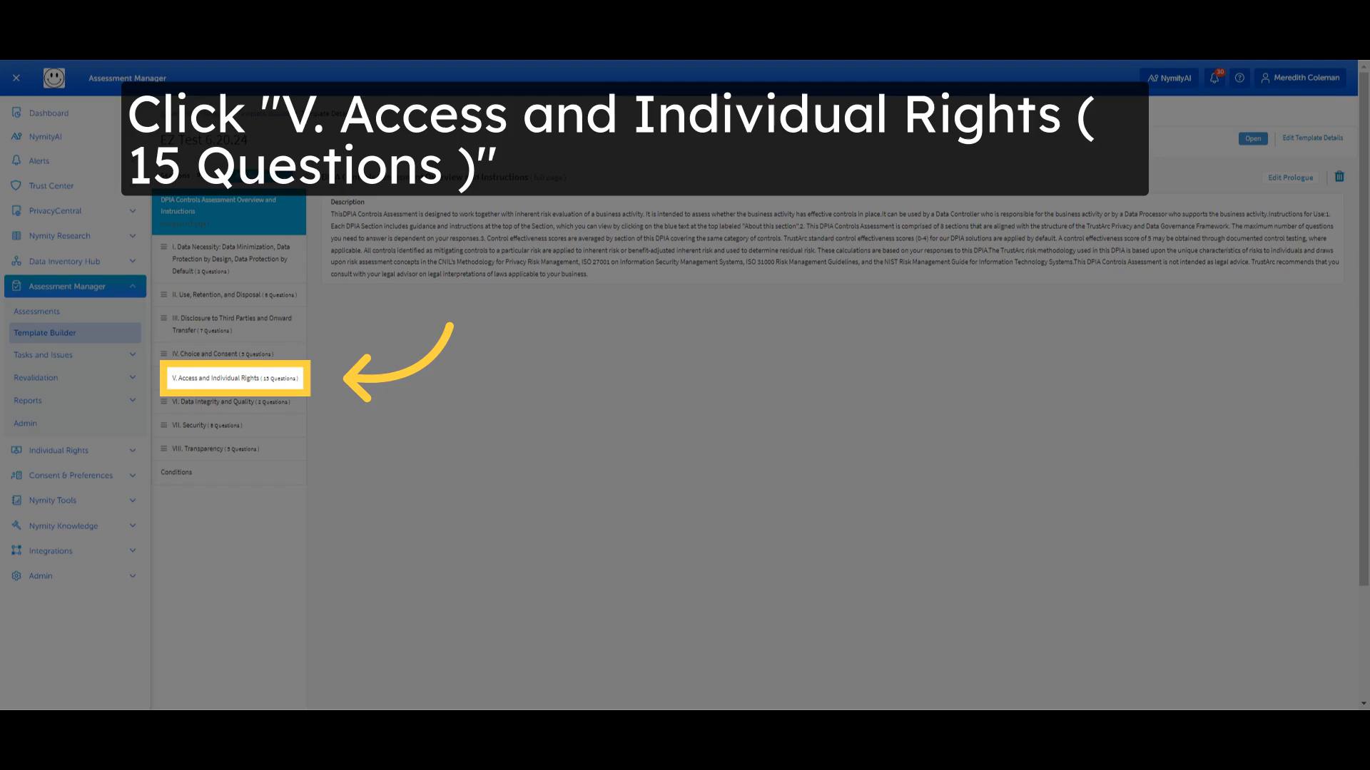
pyautogui.click(231, 377)
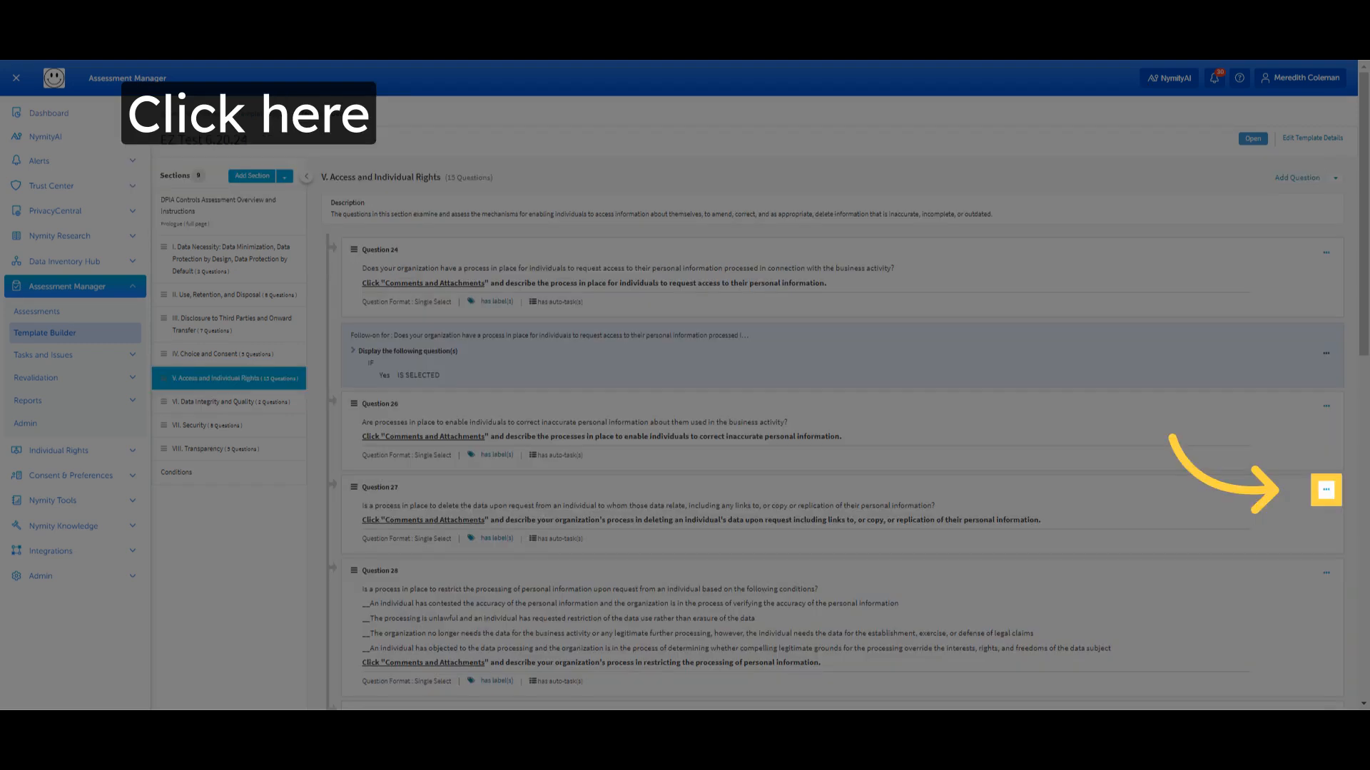
pyautogui.click(1324, 489)
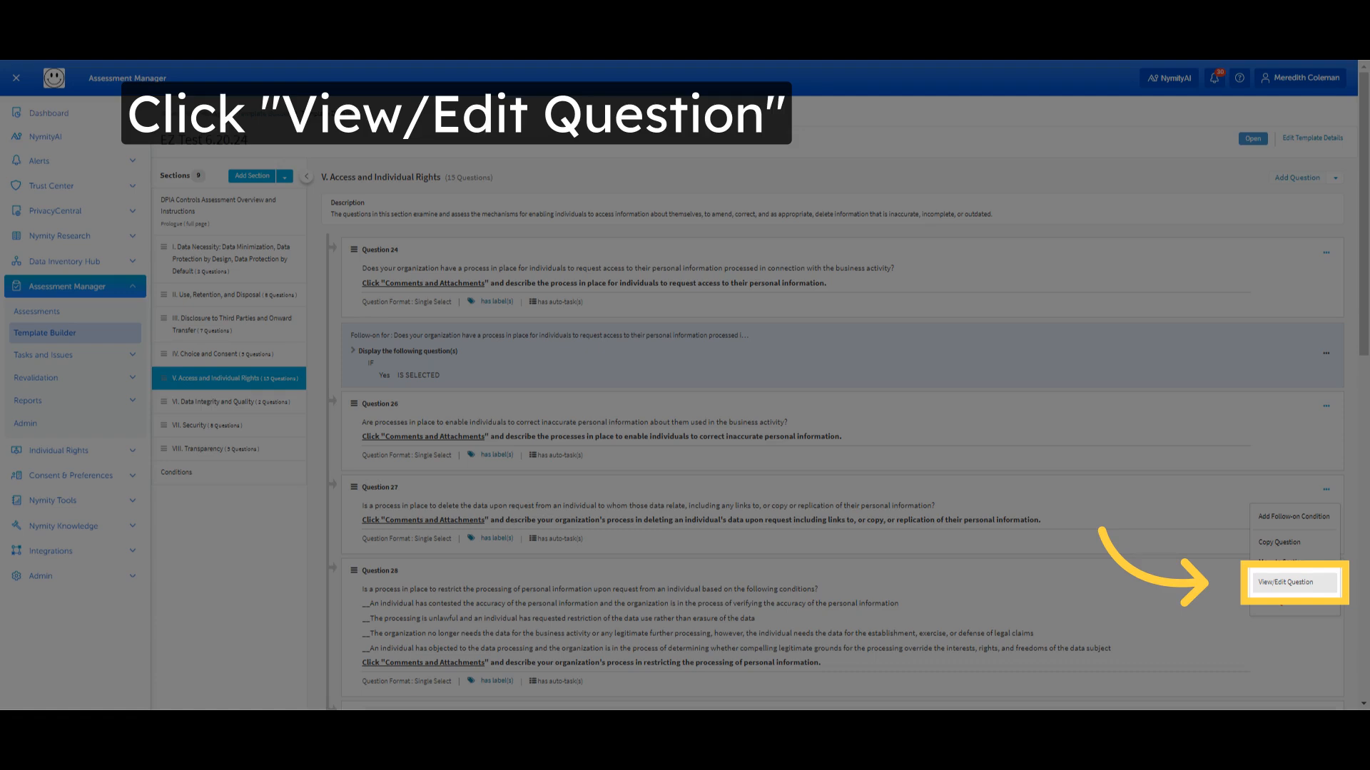
# Step: Edit Question 27 so its Yes choice has Set Comment as required and Set Attachments as required checked
pyautogui.click(1292, 582)
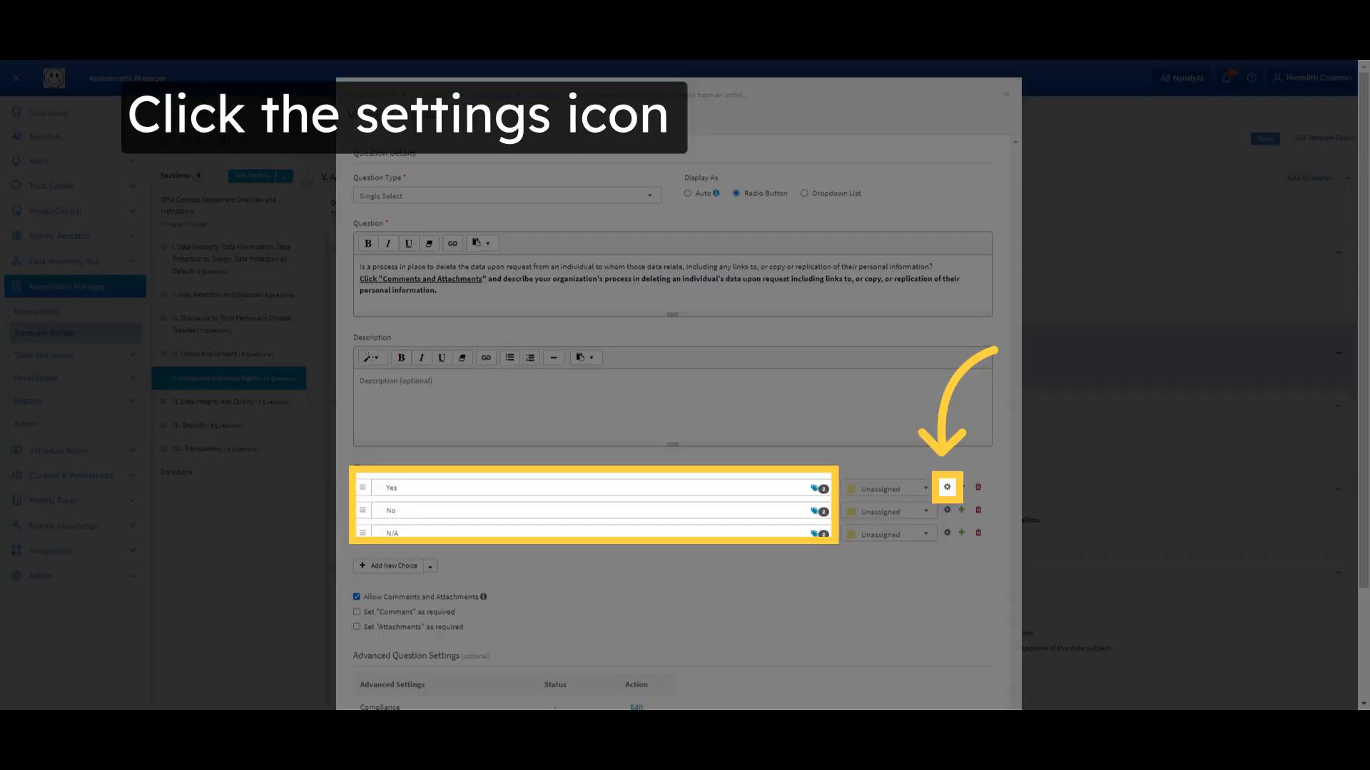
pyautogui.click(946, 488)
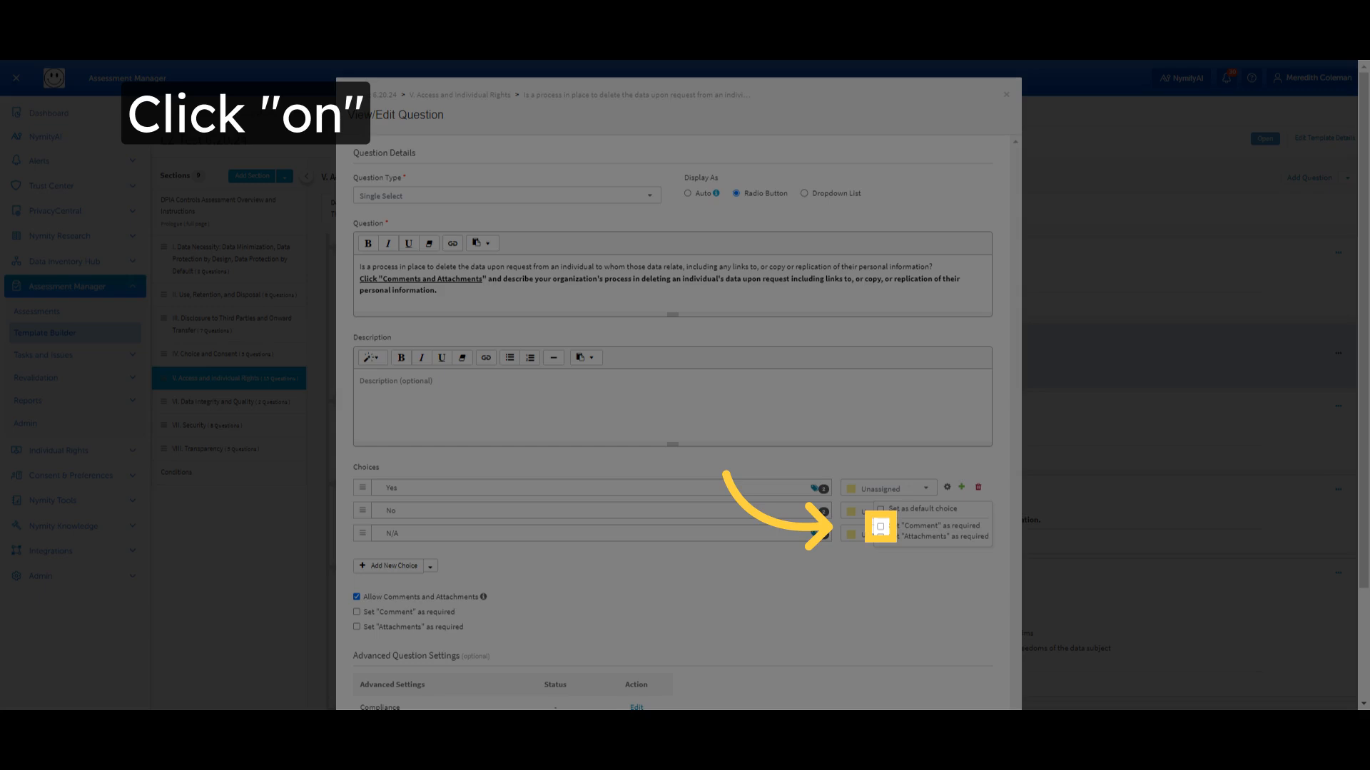
pyautogui.click(880, 527)
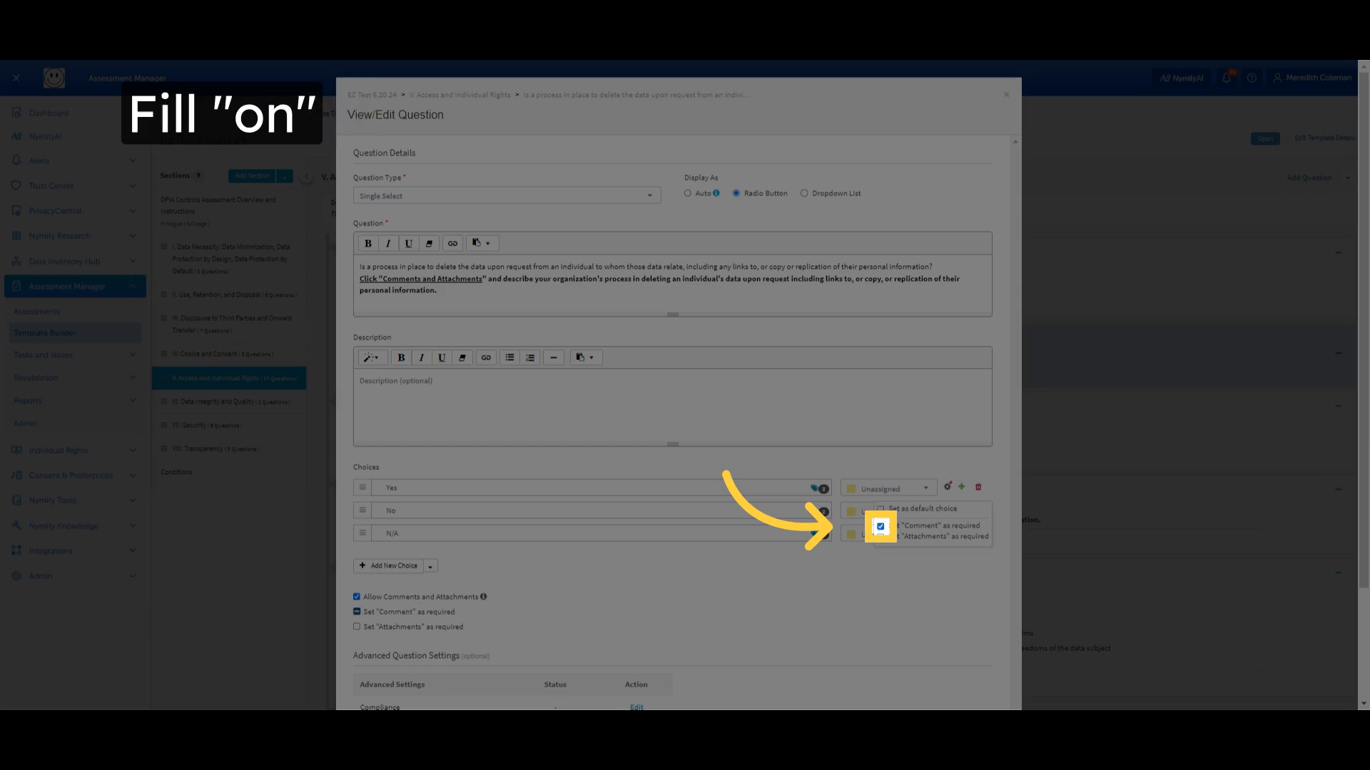
pyautogui.click(880, 527)
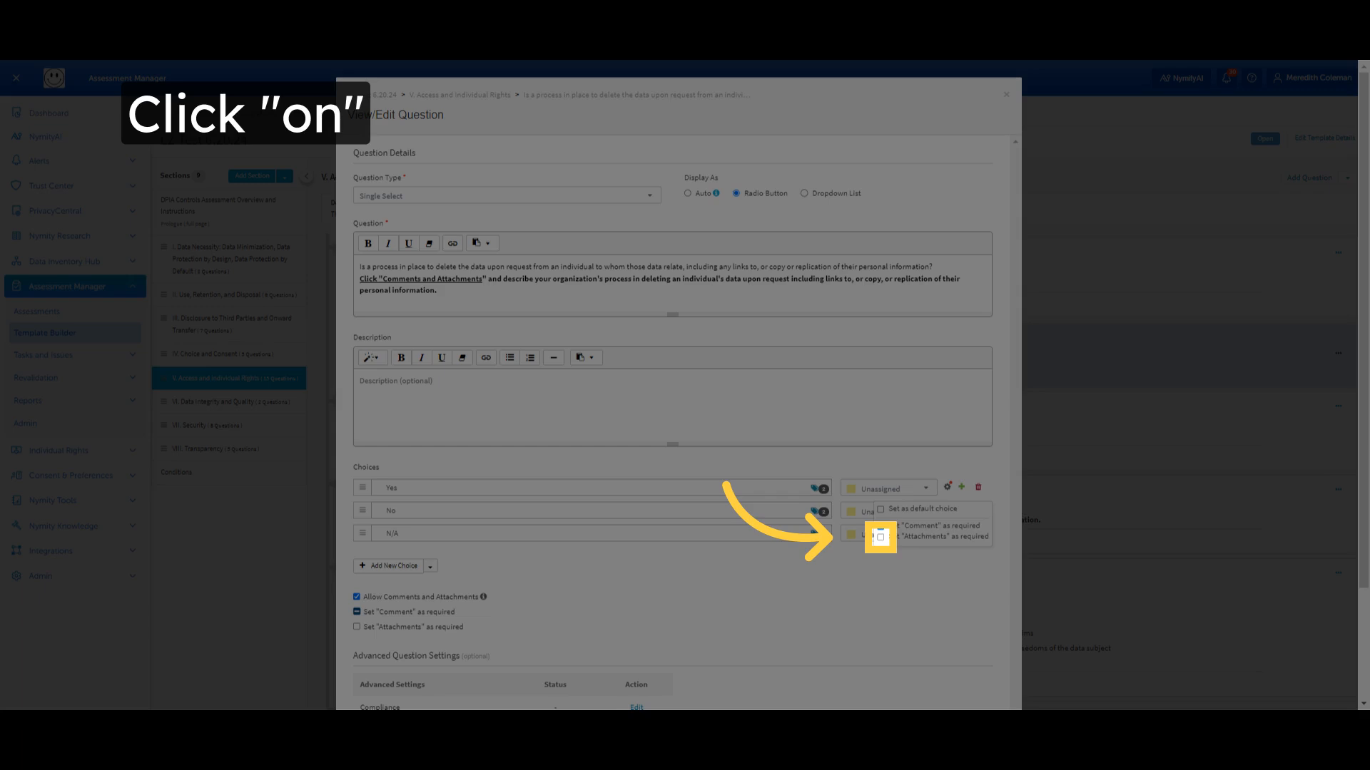
pyautogui.click(881, 538)
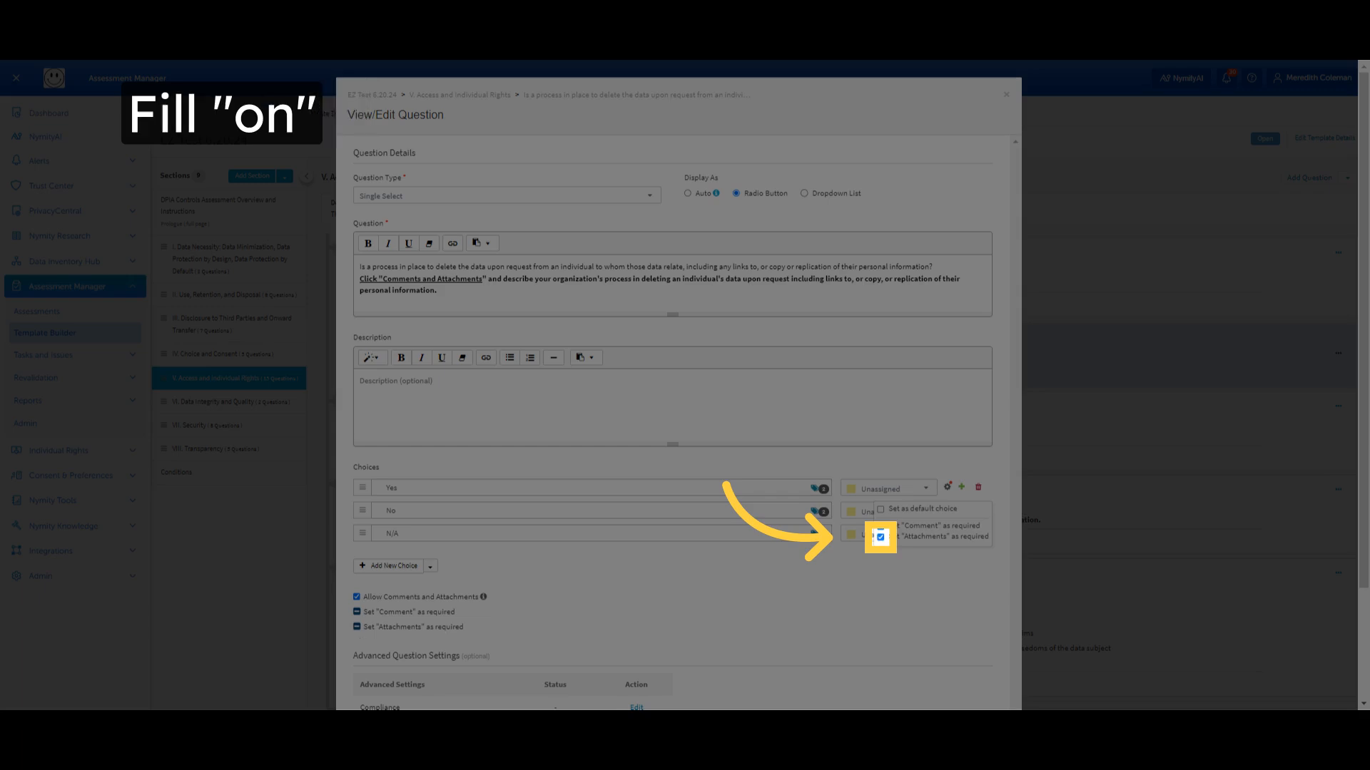
pyautogui.click(881, 538)
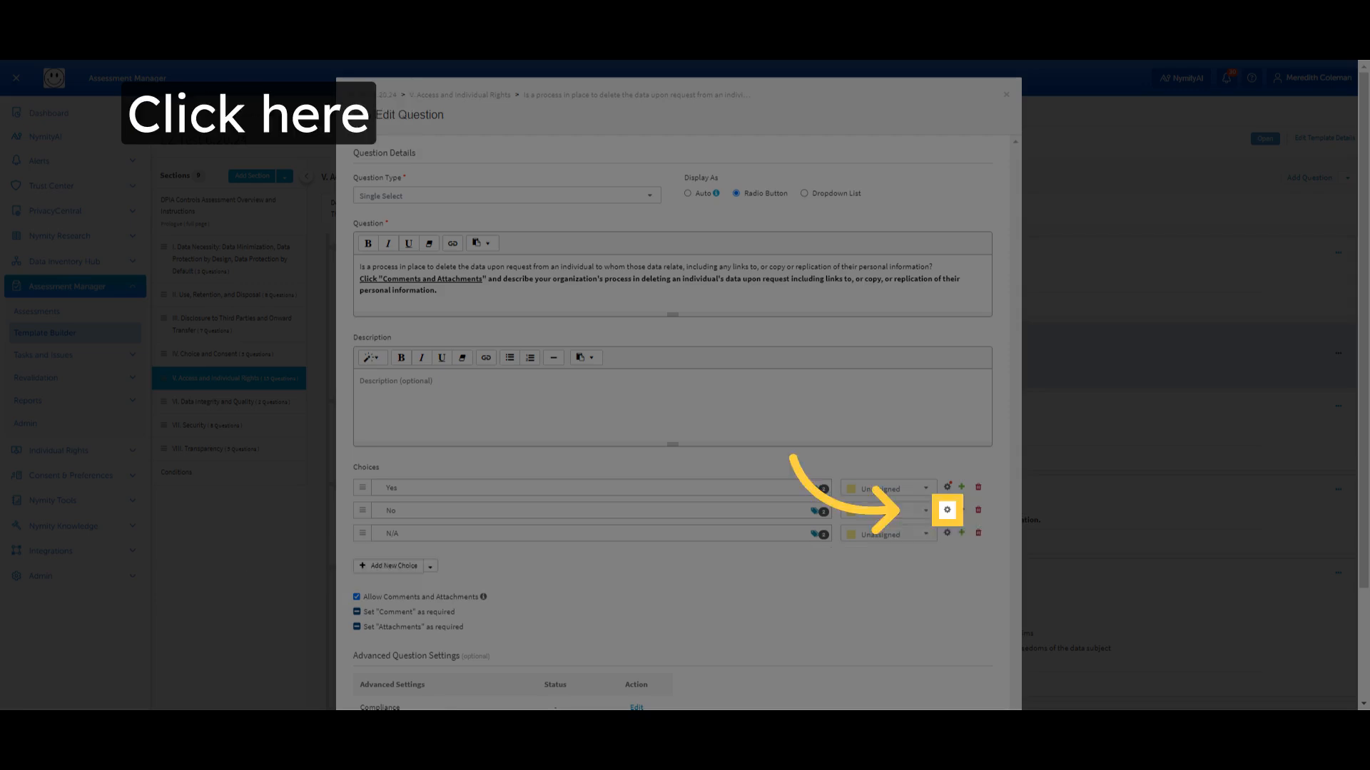
# Step: Check Set Comment as required for the No choice, then commit the question via Save & Exit
pyautogui.click(946, 509)
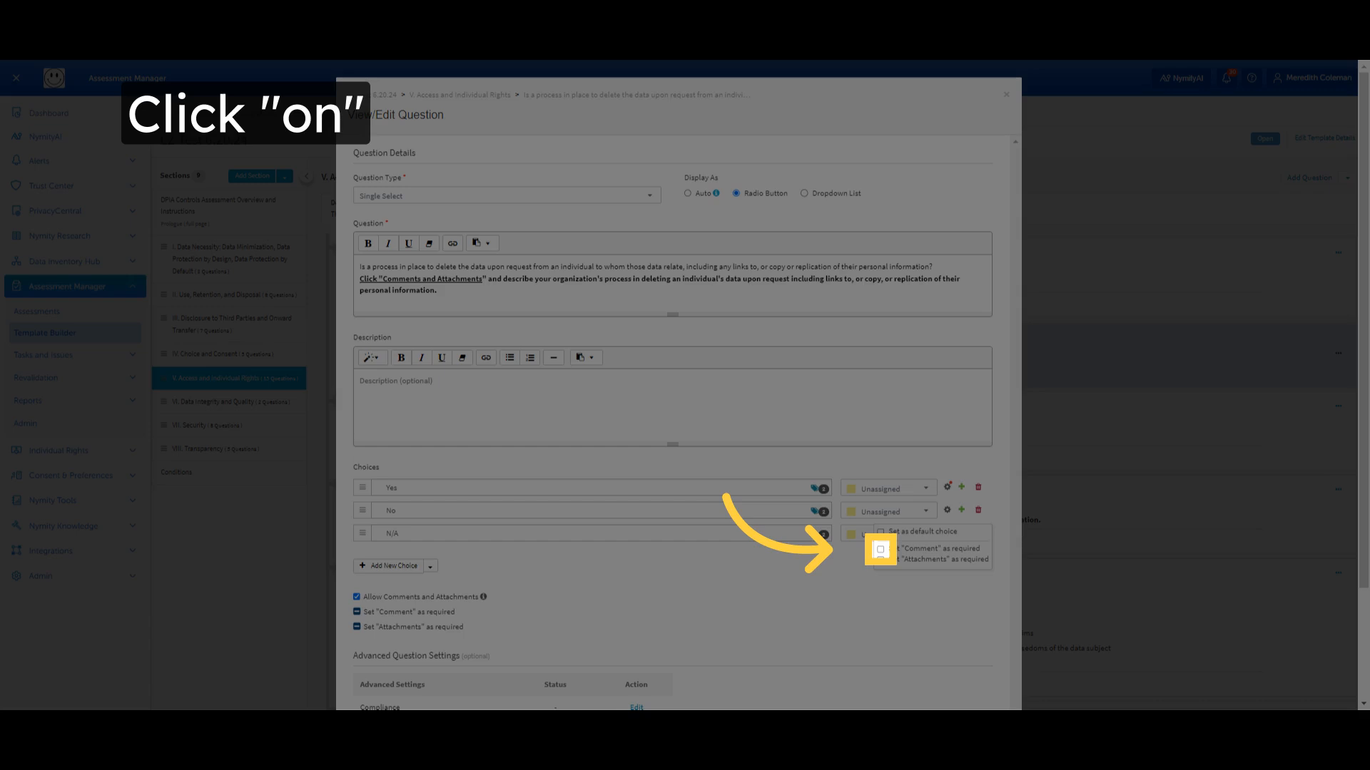
pyautogui.click(881, 549)
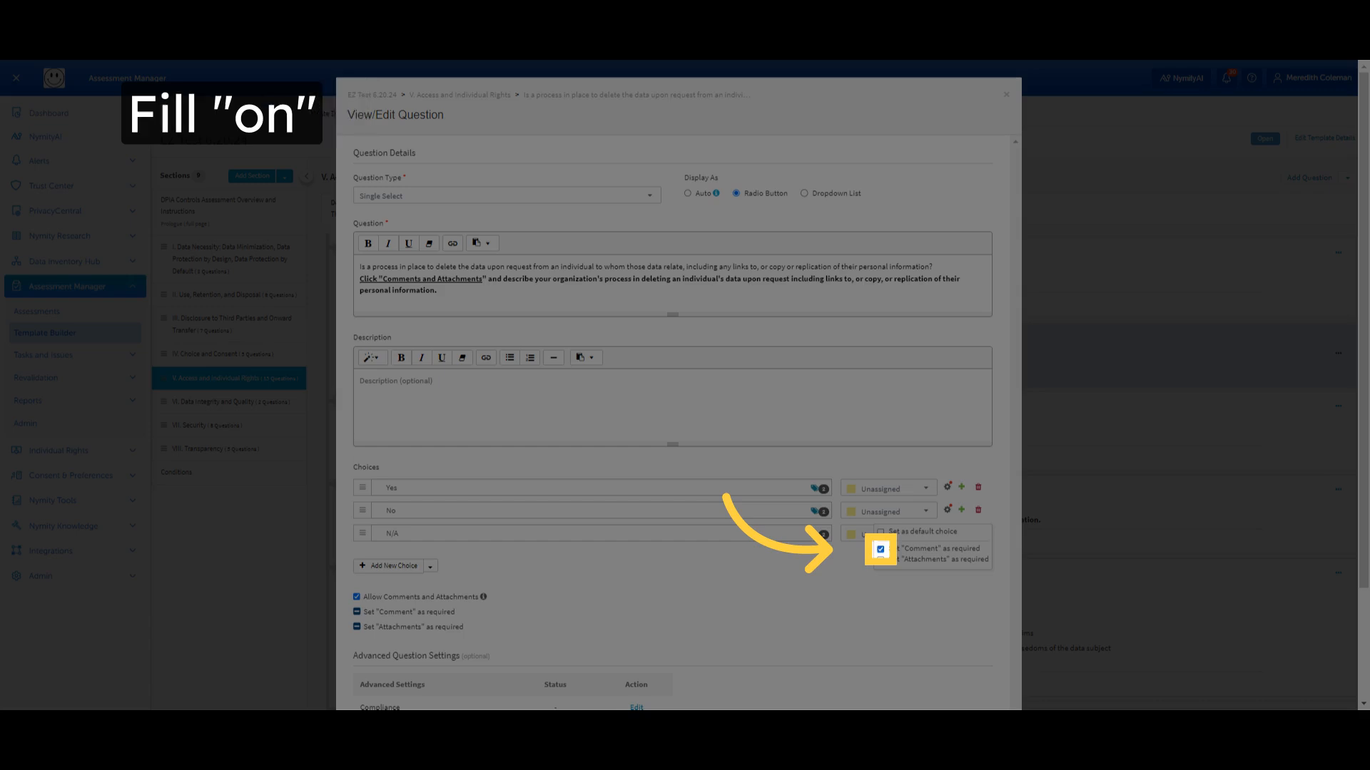
pyautogui.click(880, 549)
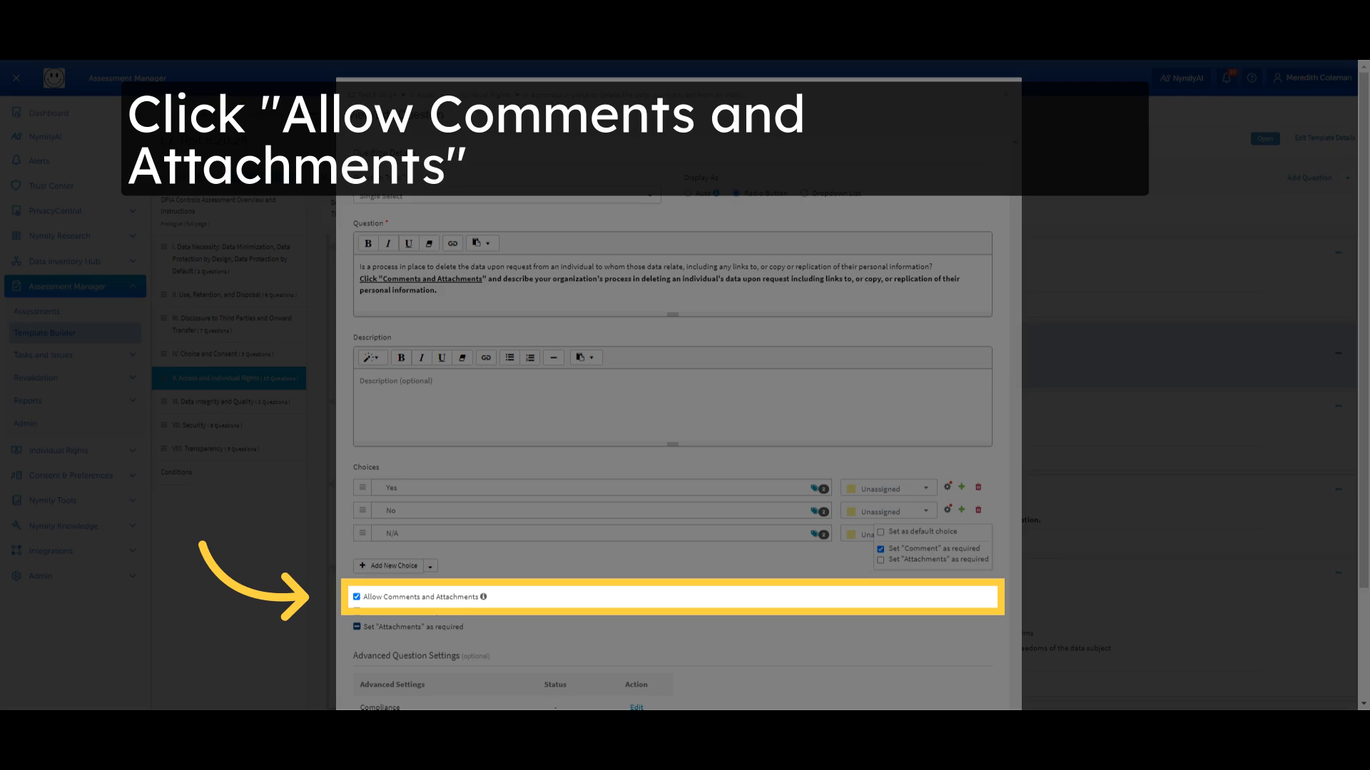
pyautogui.click(357, 597)
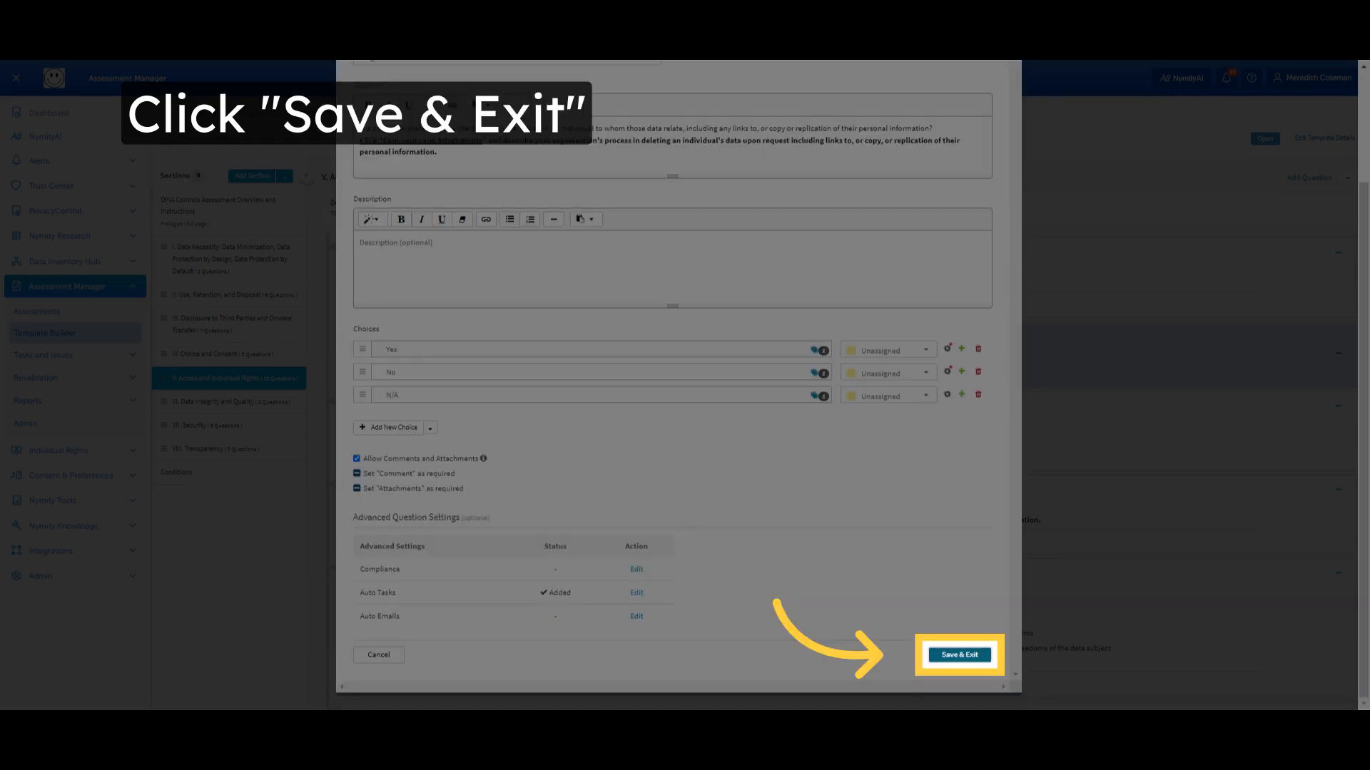
pyautogui.click(957, 655)
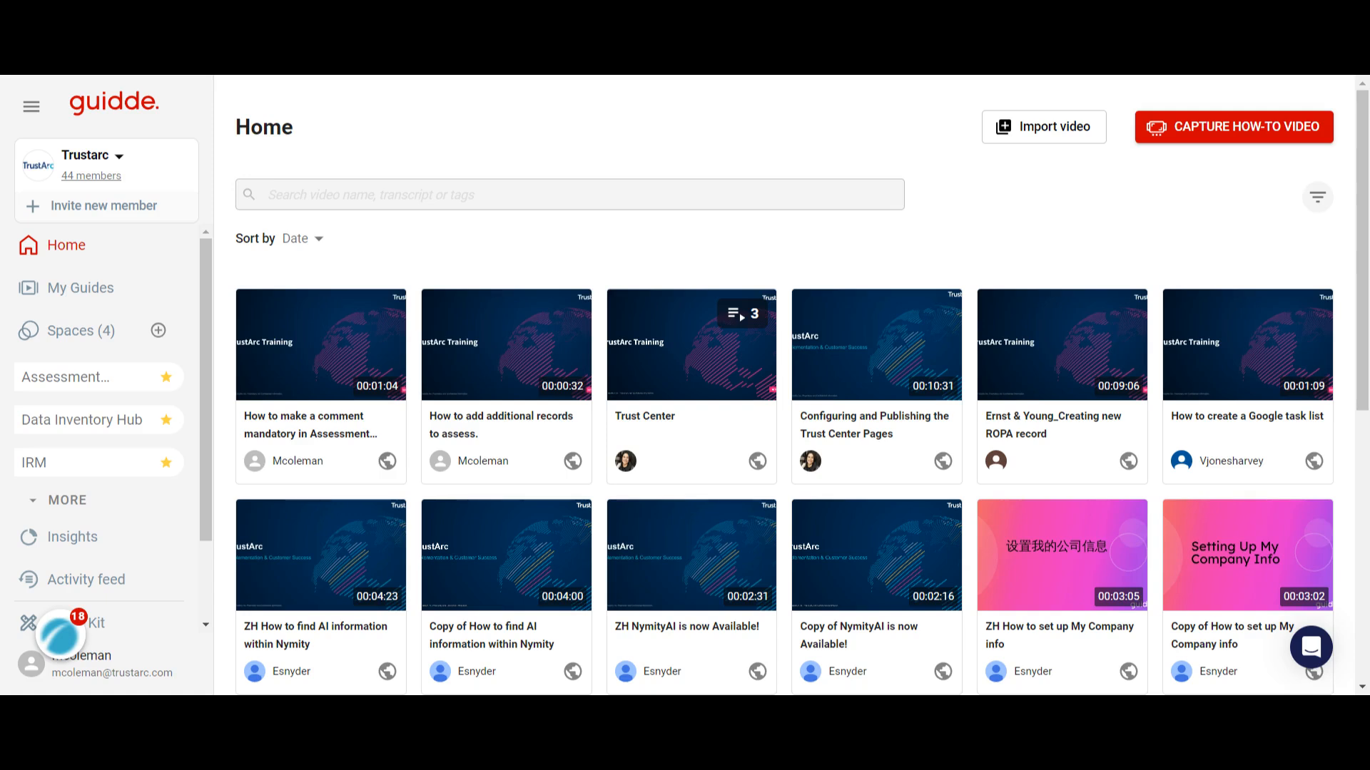